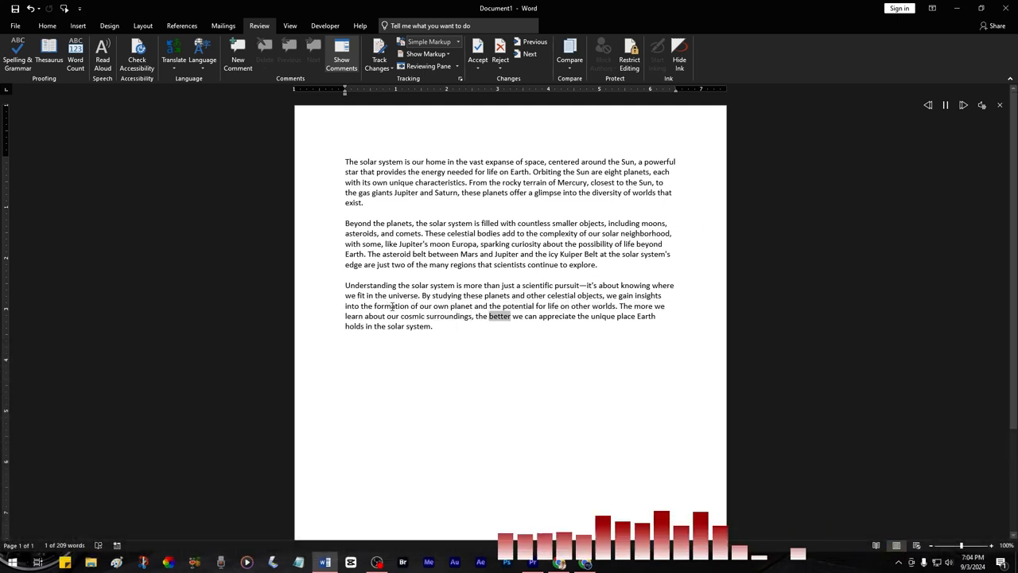
Step: Decrease the Read Aloud reading speed twice with Alt+Left Arrow while playback continues
key(alt+left)
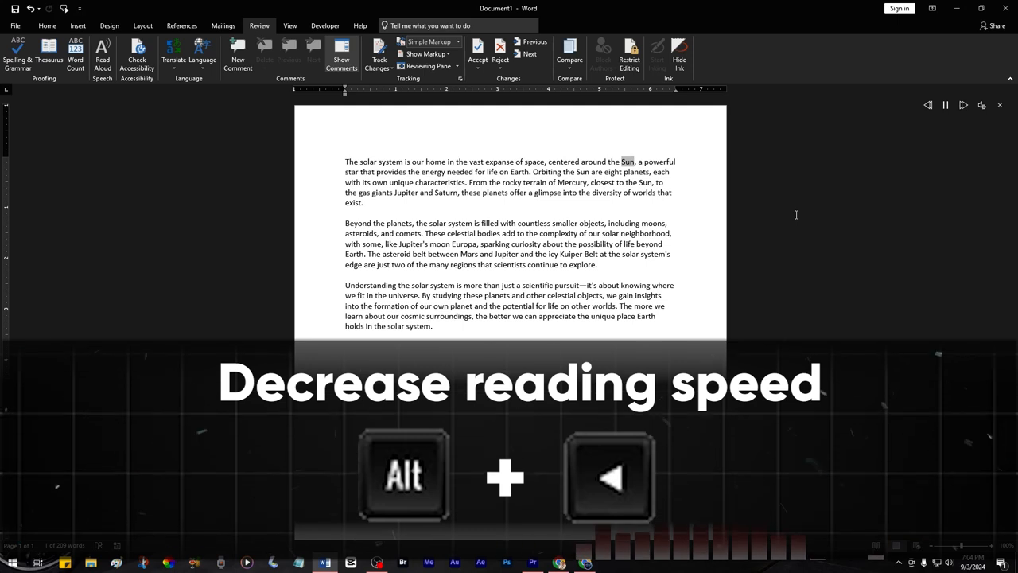
key(alt+left)
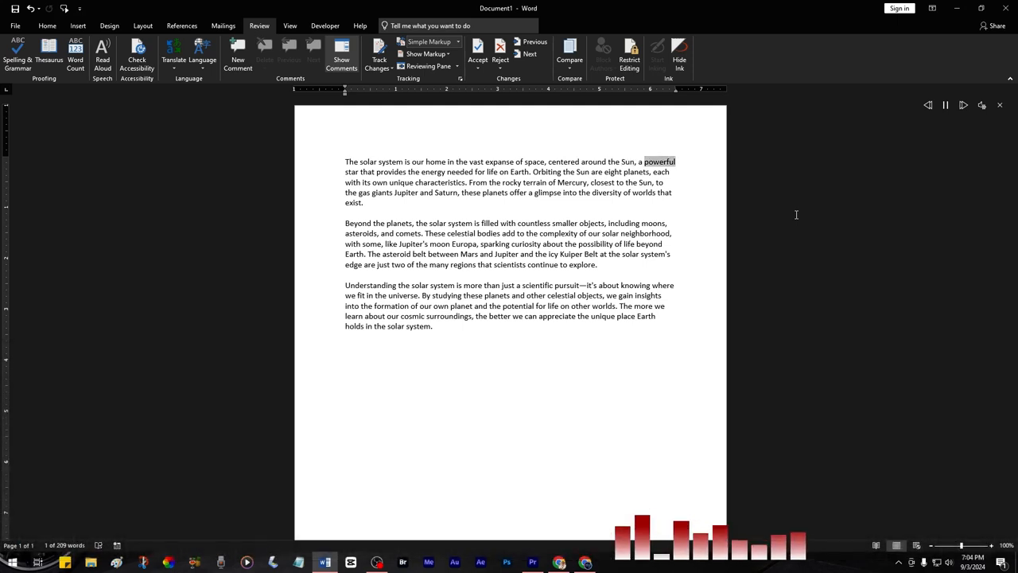